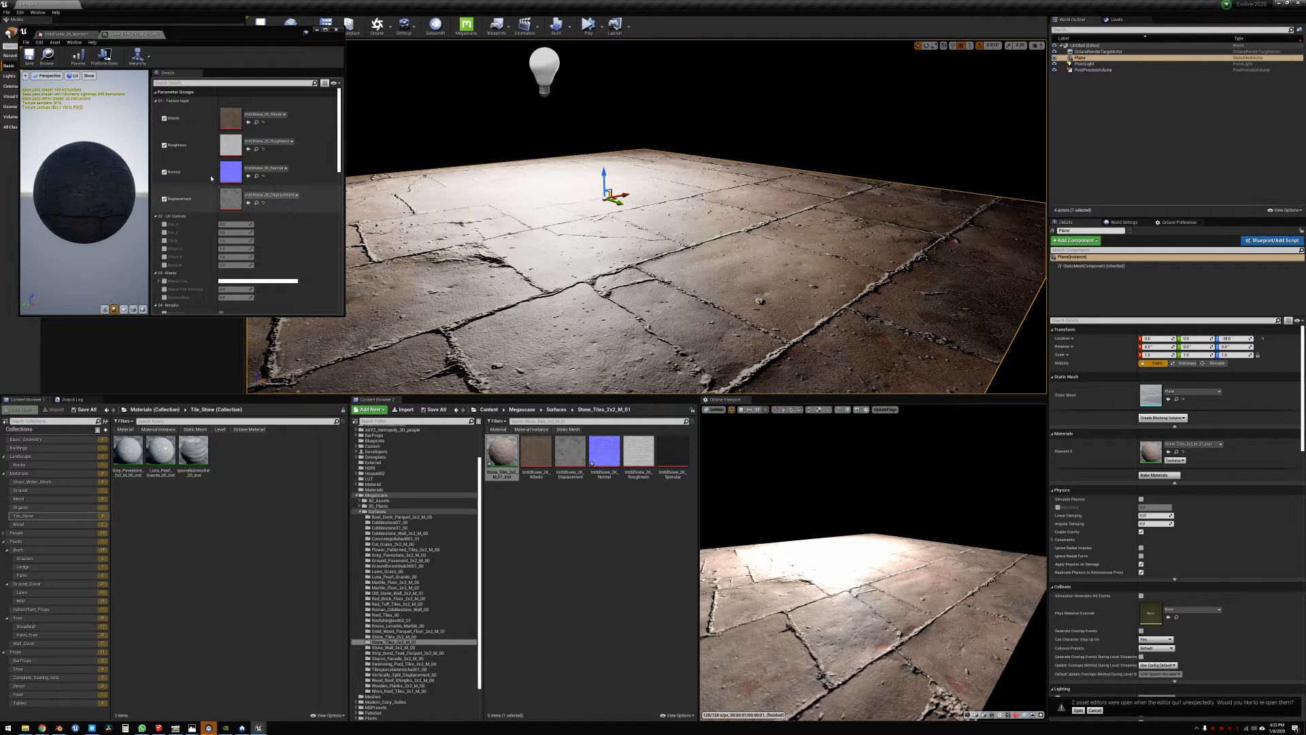
{"action": "mouse_move", "coordinate": [604, 453]}
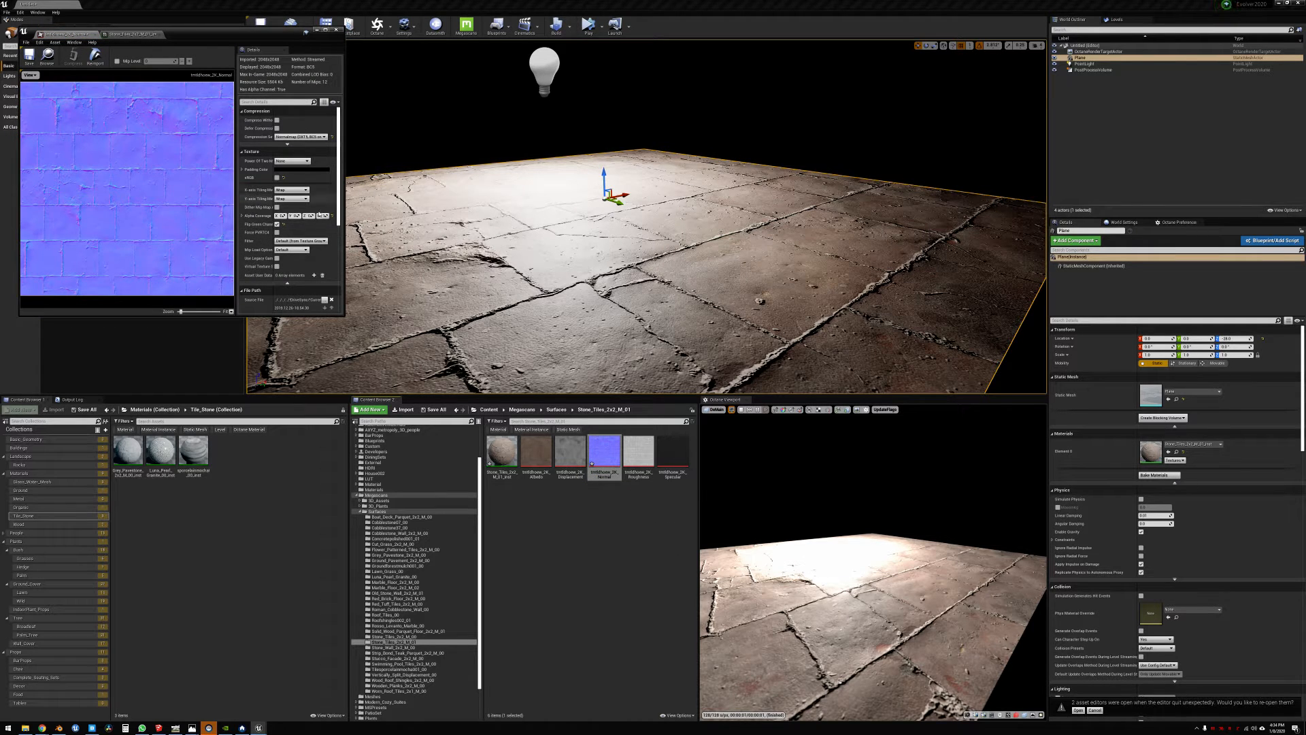
{"action": "mouse_move", "coordinate": [275, 224]}
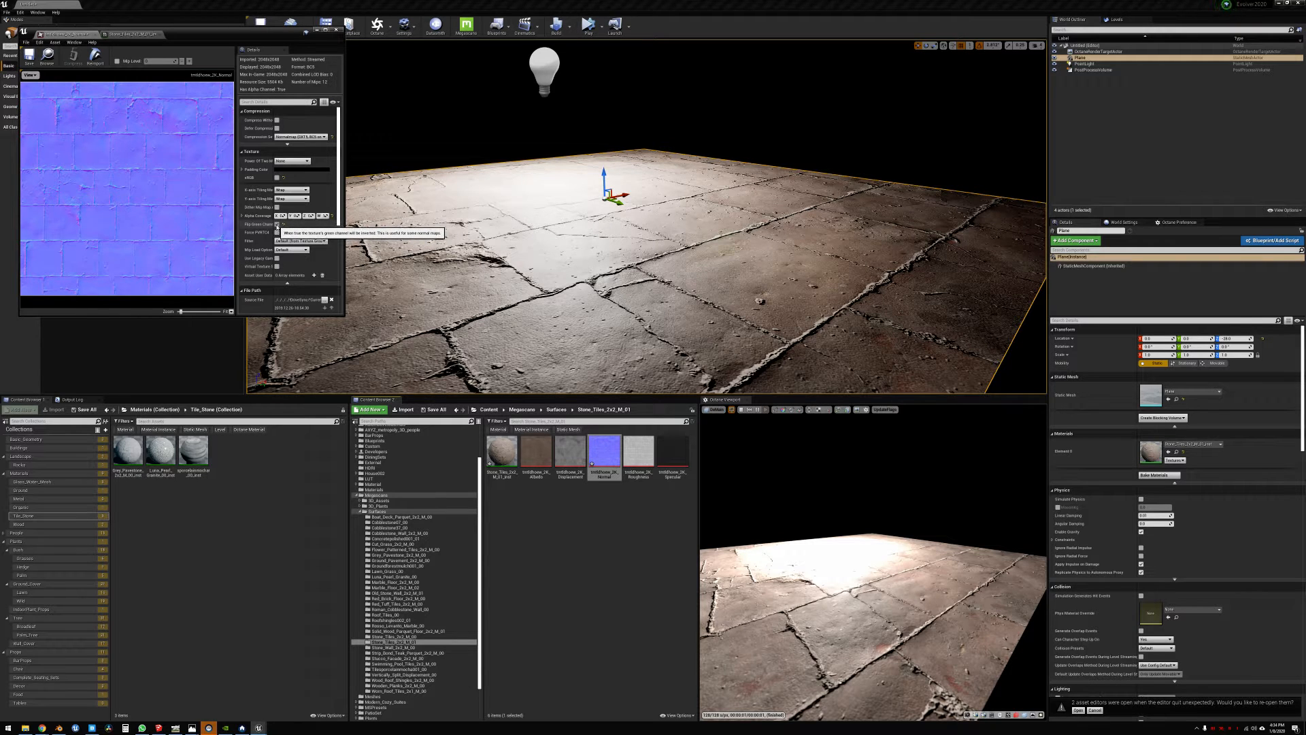
- Enable Flip Green Channel on the stone tile normal map texture
{"action": "left_click", "coordinate": [277, 223]}
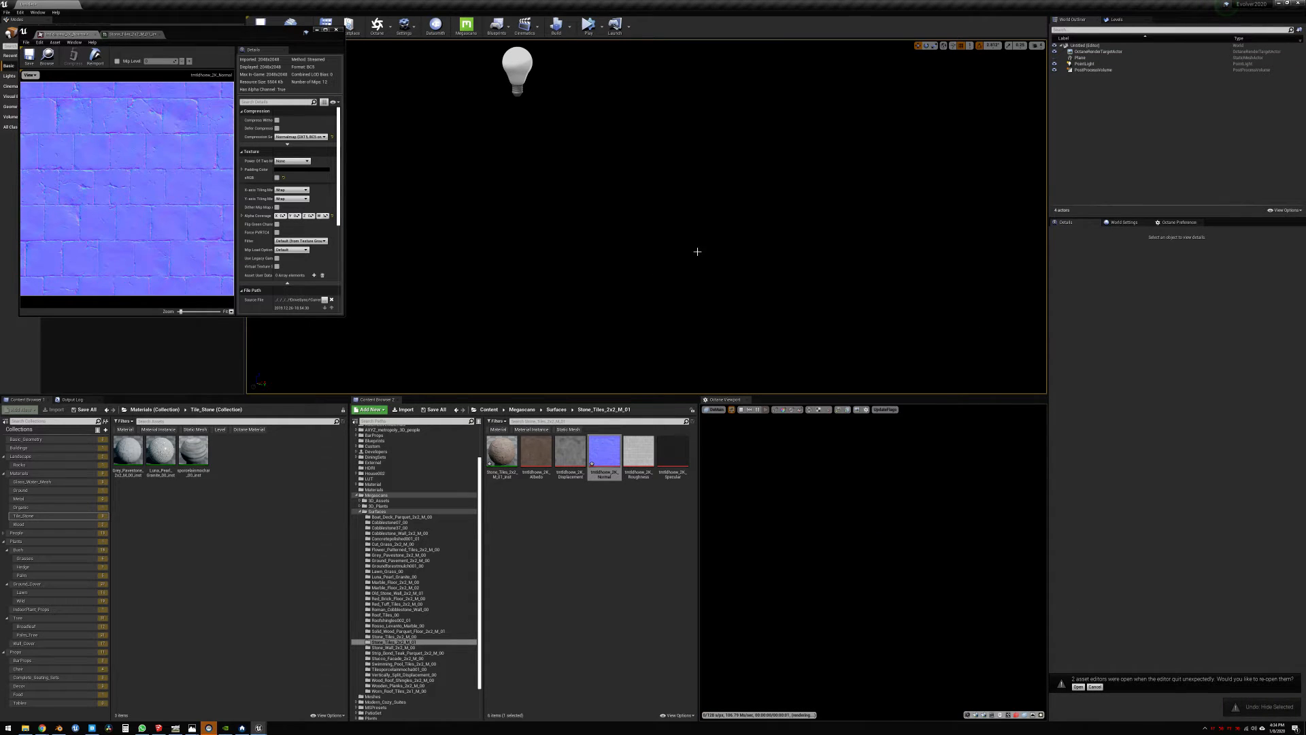
- Wait for the Loading Materials progress to finish recompiling shaders
{"action": "left_click", "coordinate": [1081, 51]}
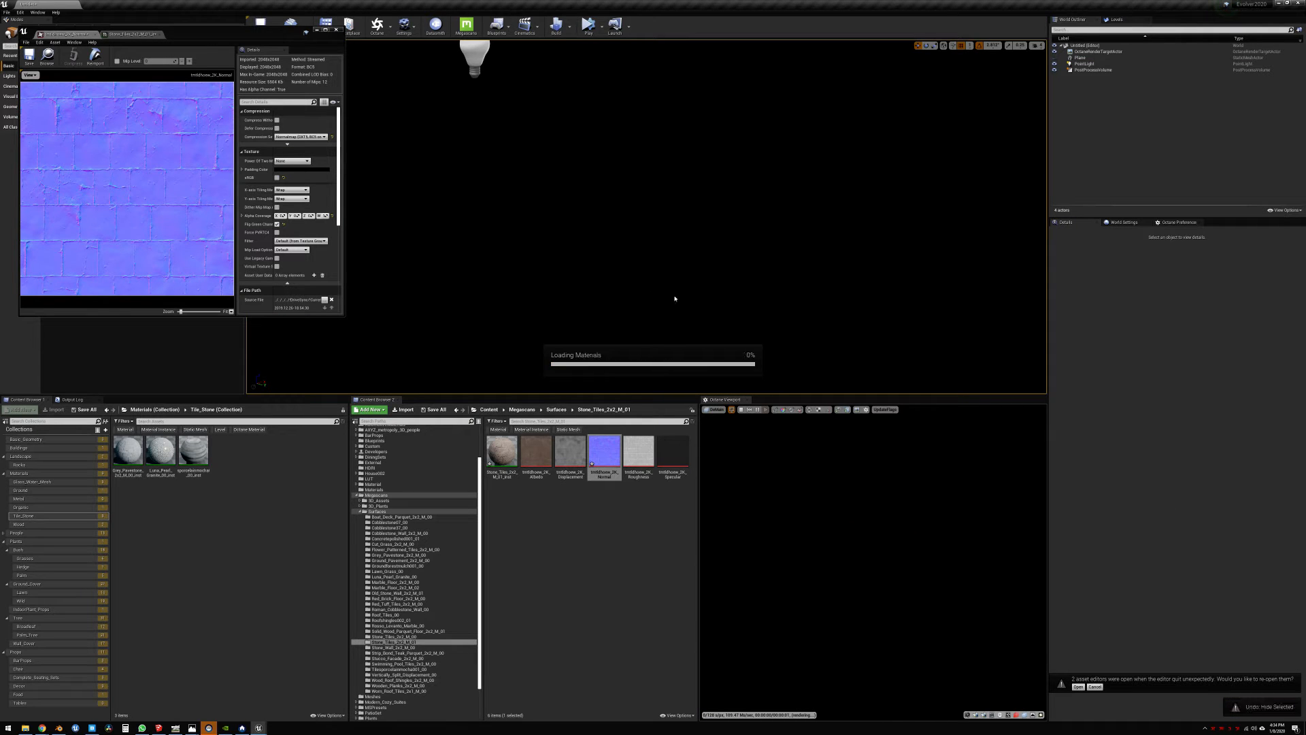
{"action": "left_click", "coordinate": [1081, 57]}
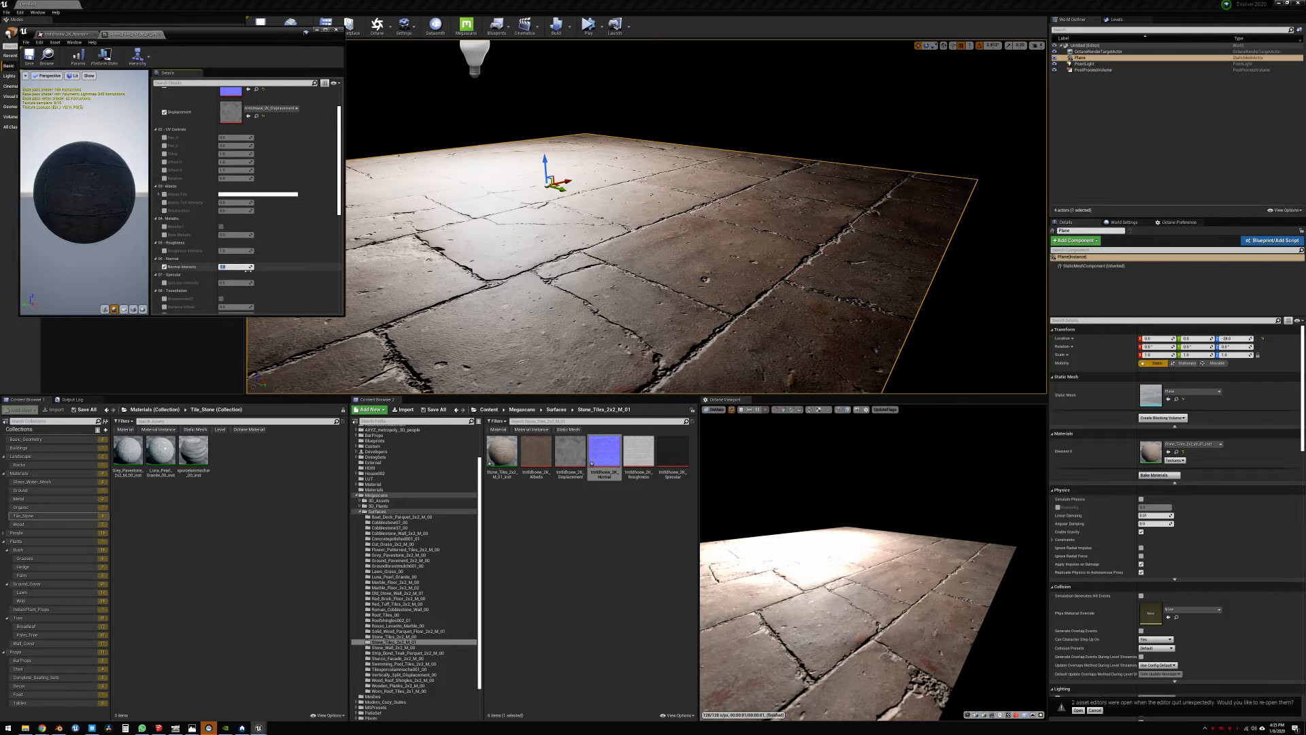
{"action": "mouse_move", "coordinate": [236, 267]}
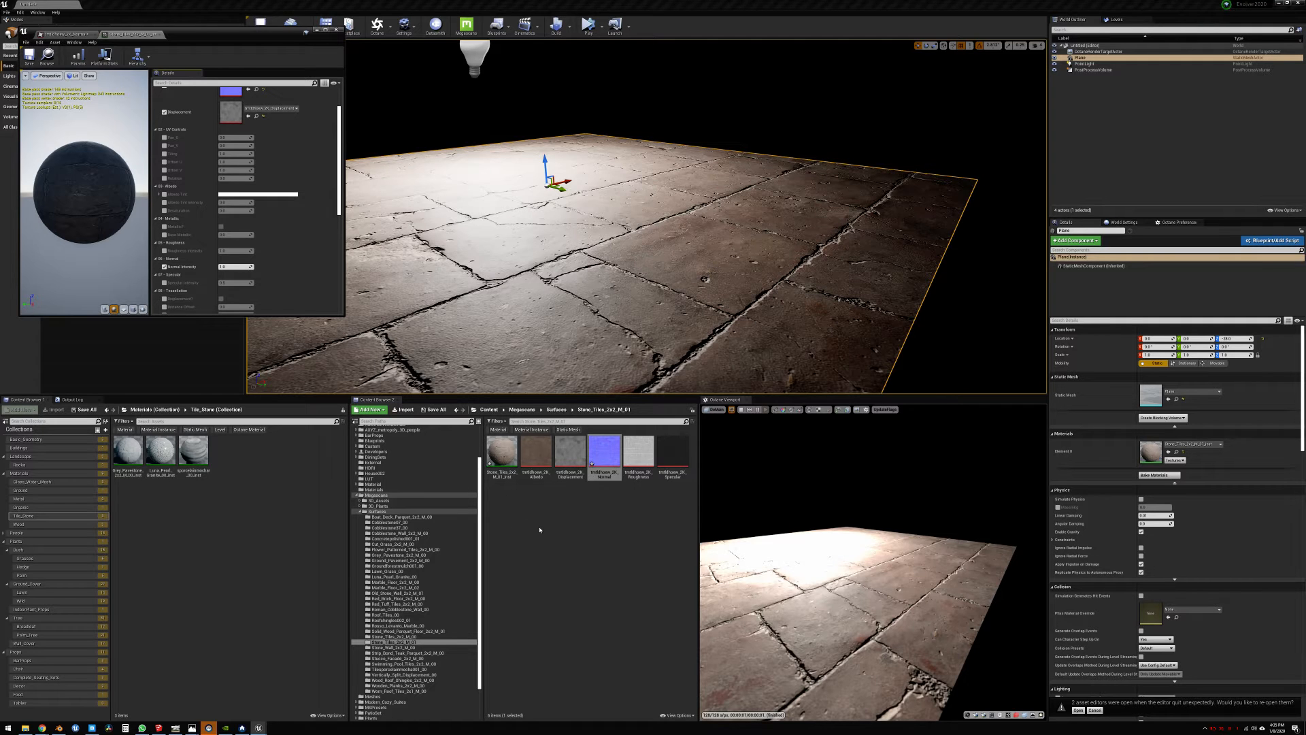
- Create a new Material asset from the Content Browser's context menu
{"action": "left_click", "coordinate": [372, 408]}
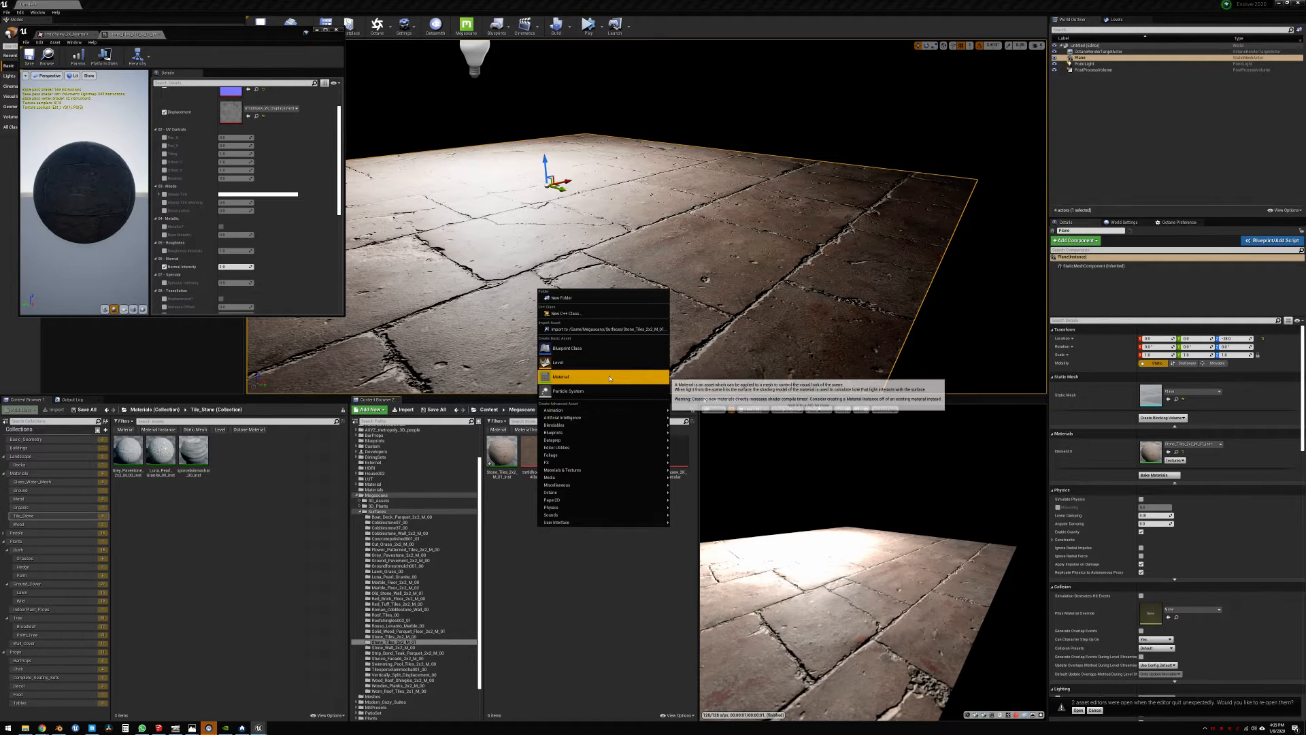
{"action": "left_click", "coordinate": [561, 375]}
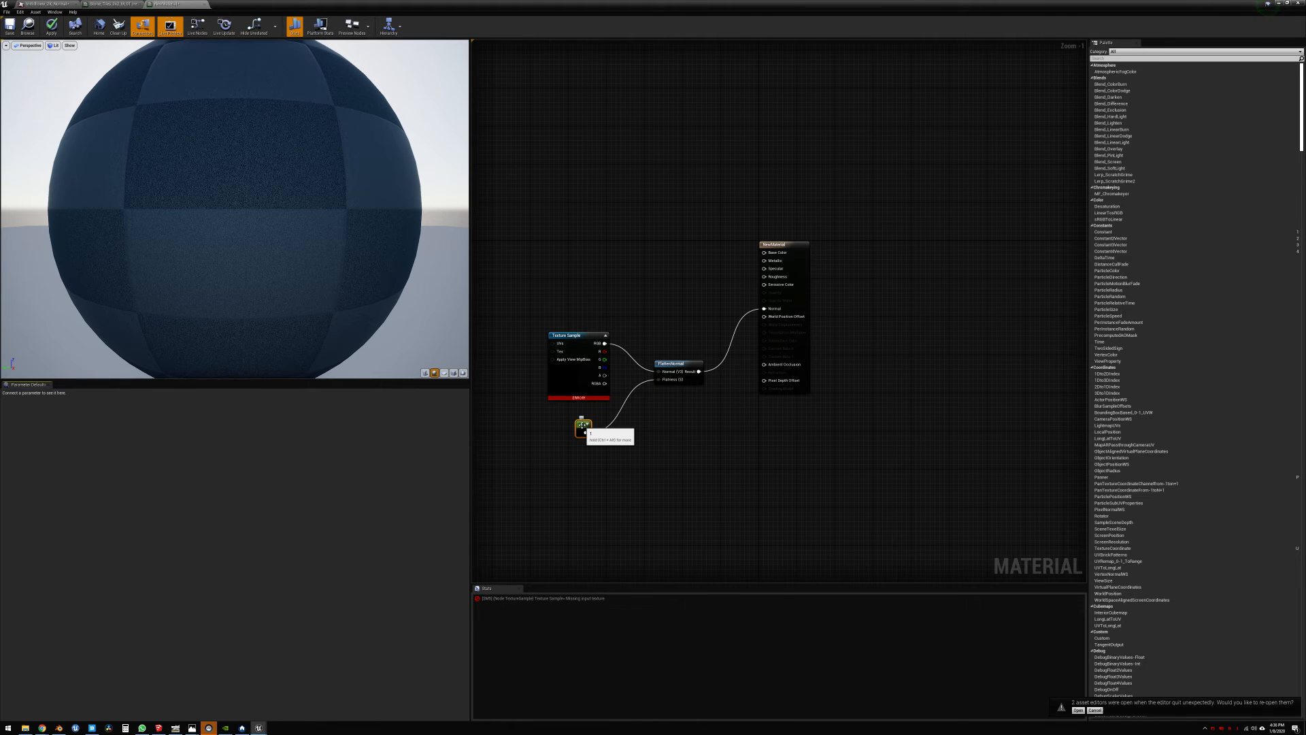
- Convert the flatness constant into a scalar parameter named 'Normal'
{"action": "left_click", "coordinate": [587, 428]}
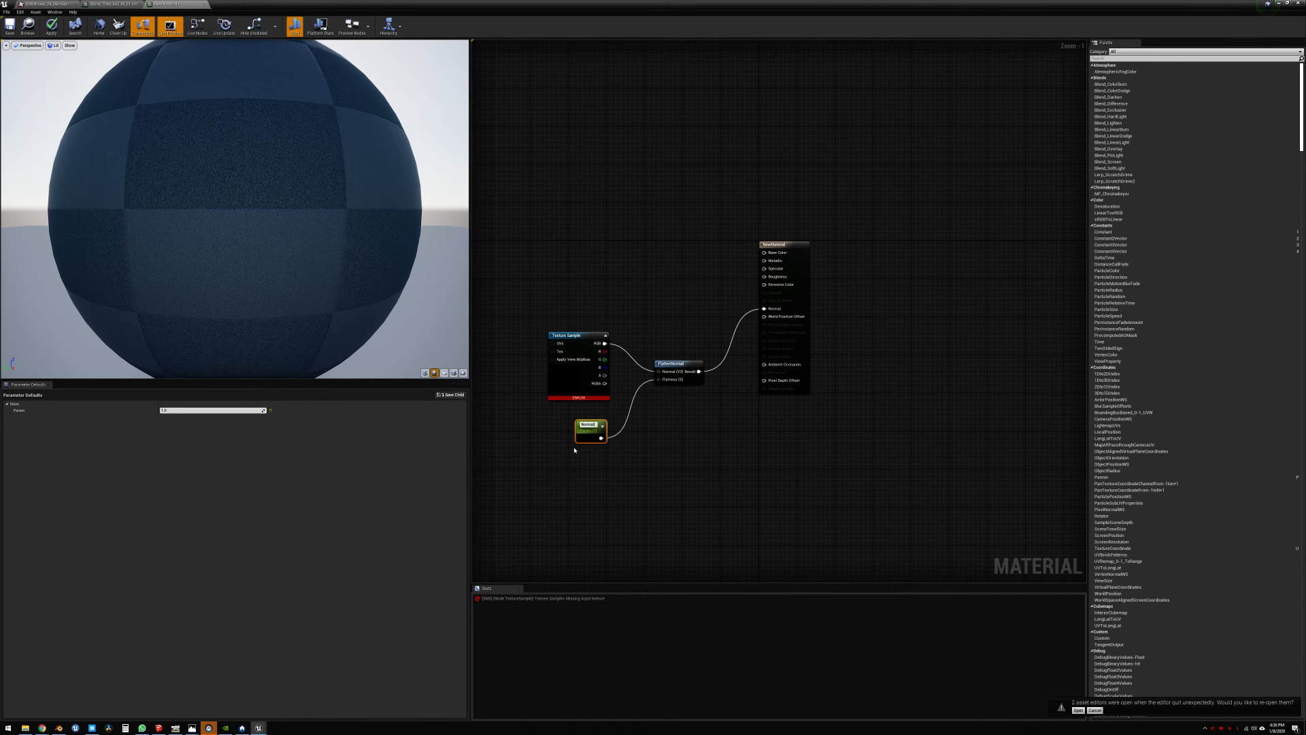
{"action": "left_click", "coordinate": [589, 424]}
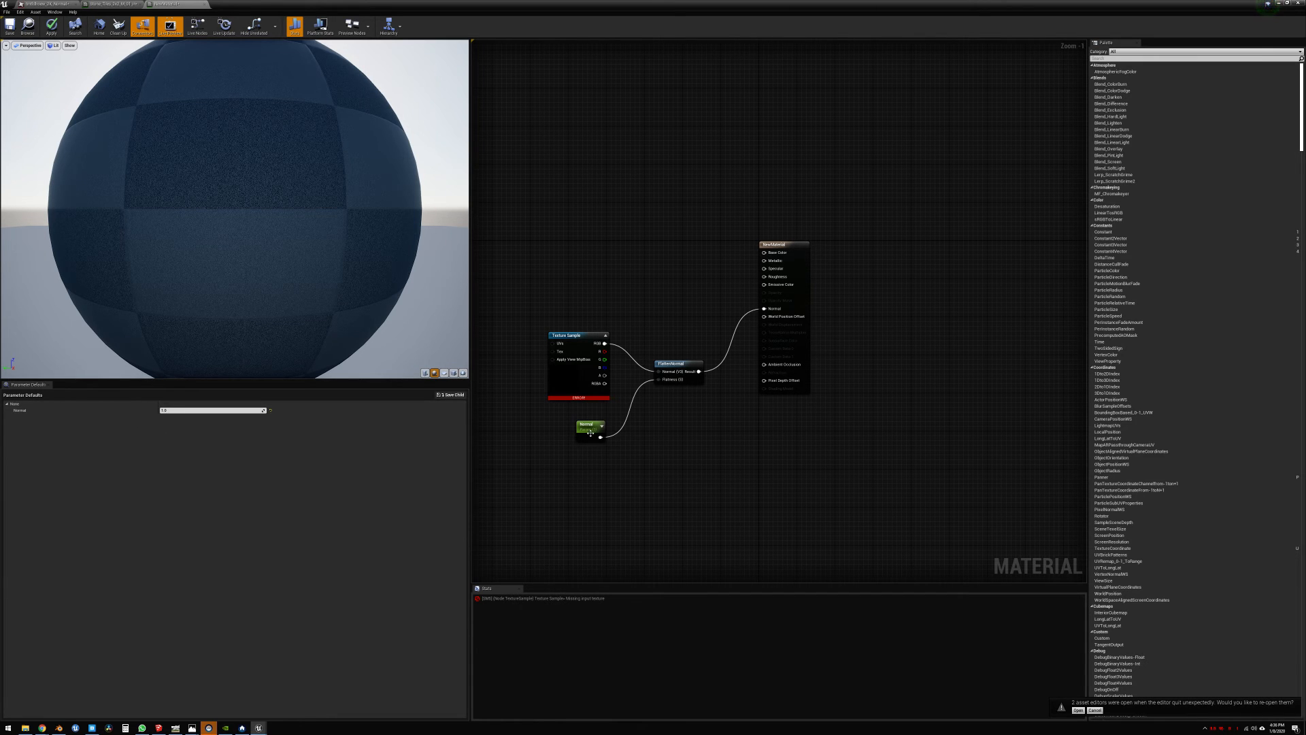
{"action": "left_click", "coordinate": [590, 425]}
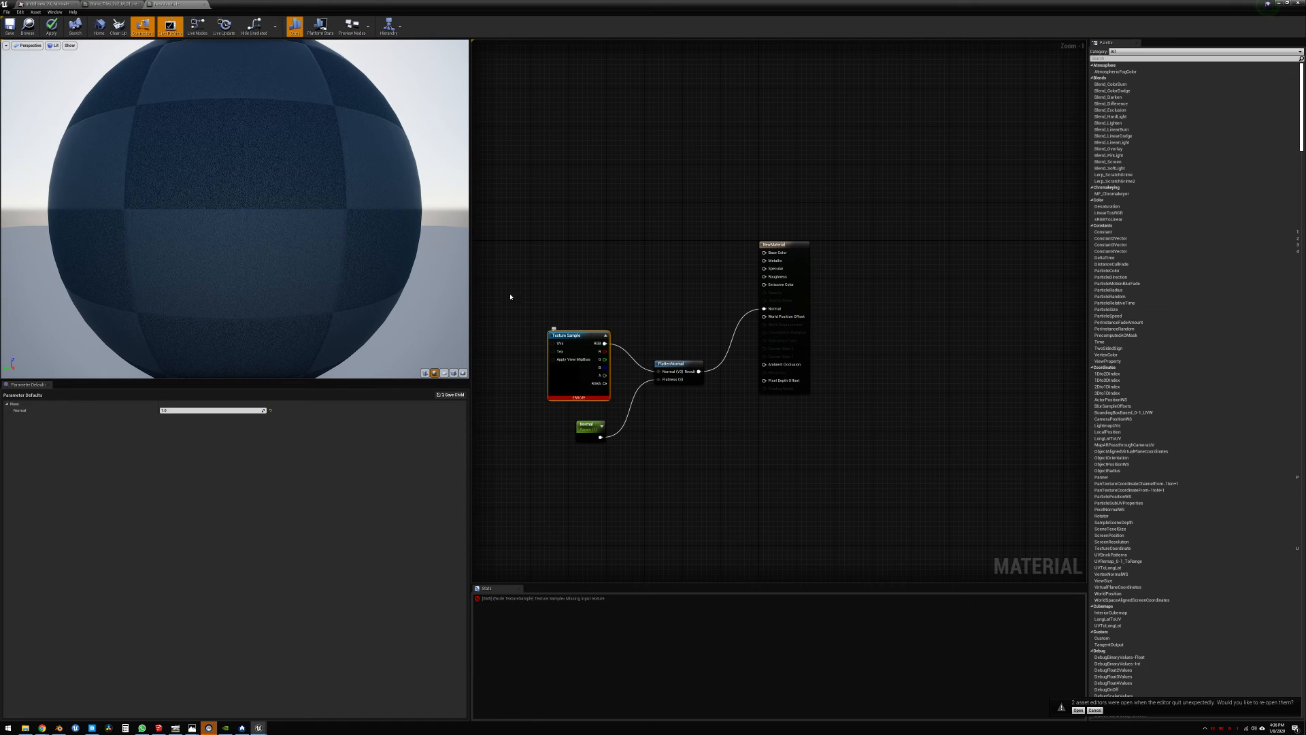
{"action": "mouse_move", "coordinate": [614, 356]}
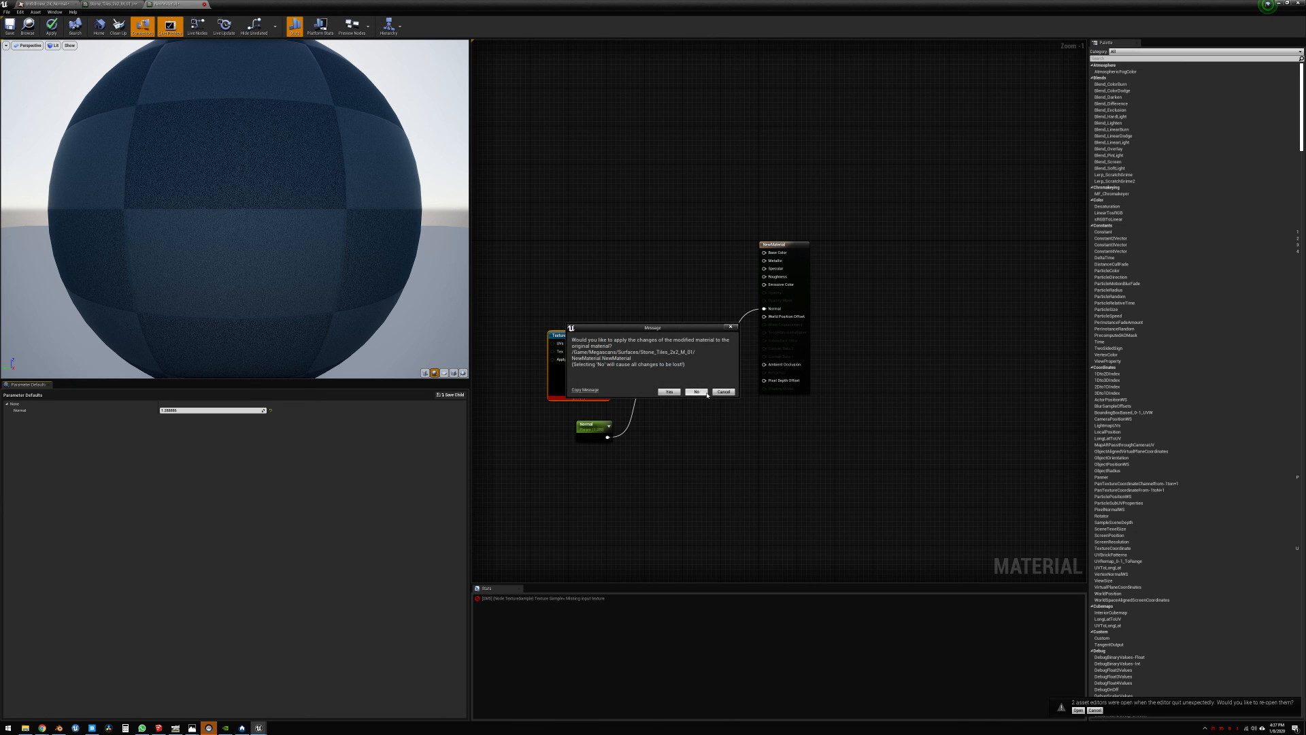
- Confirm Yes to apply the graph changes to the original material
{"action": "left_click", "coordinate": [668, 392]}
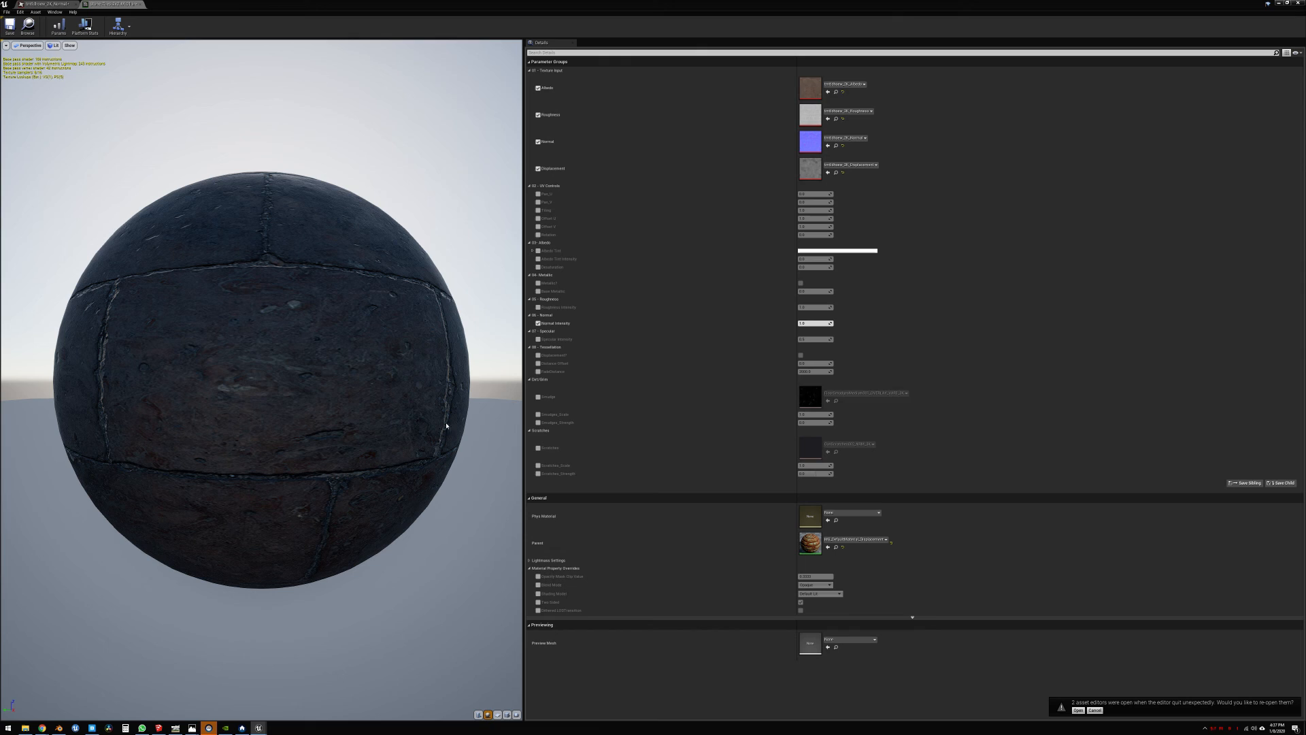